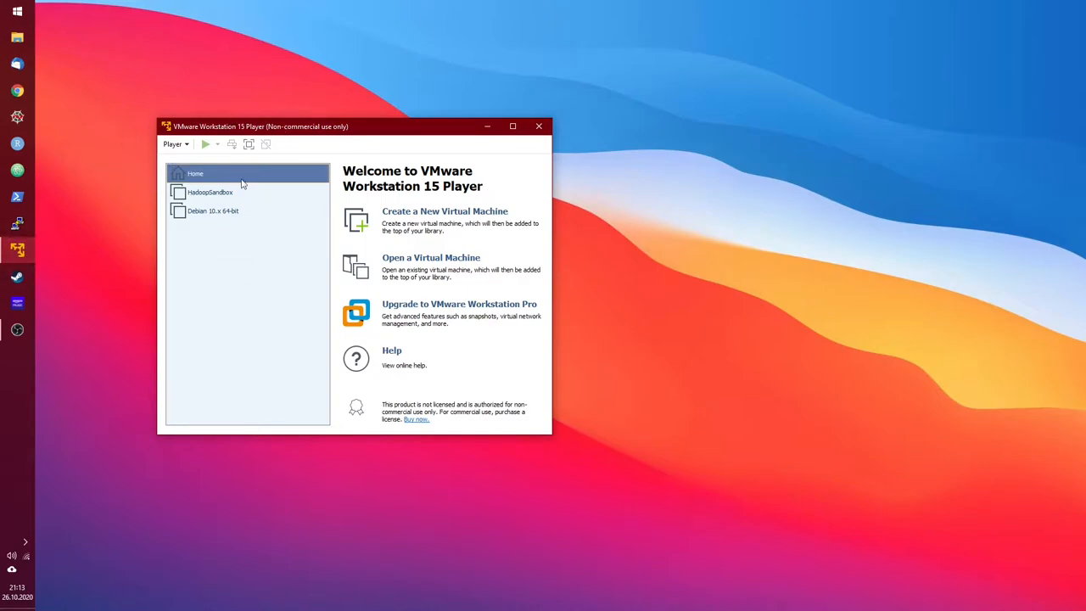
mouse_move(211, 195)
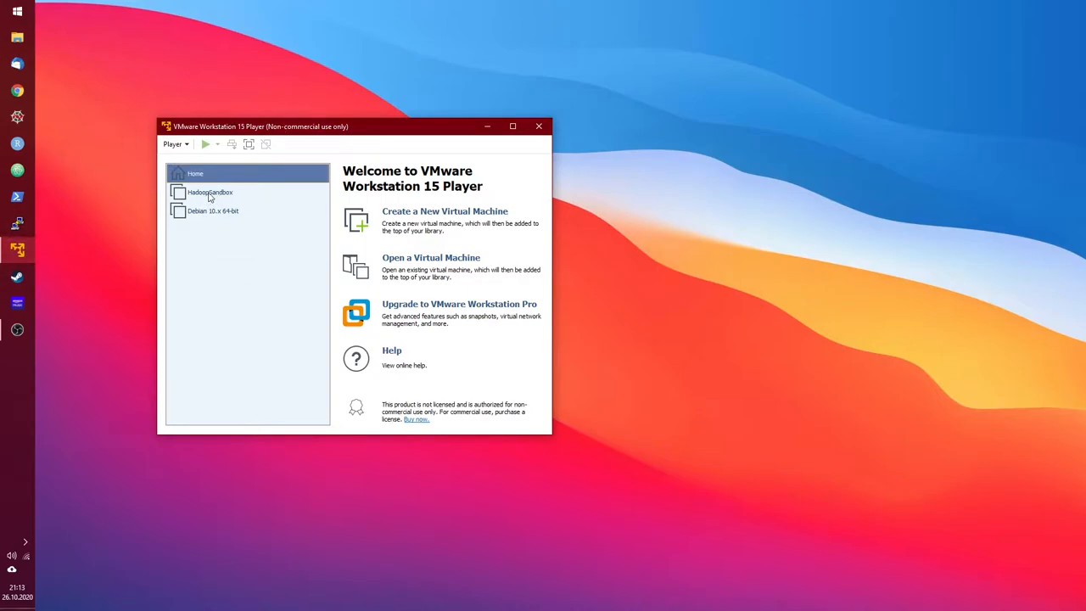
- Power on the Debian virtual machine from the VMware Player library
double_click(210, 191)
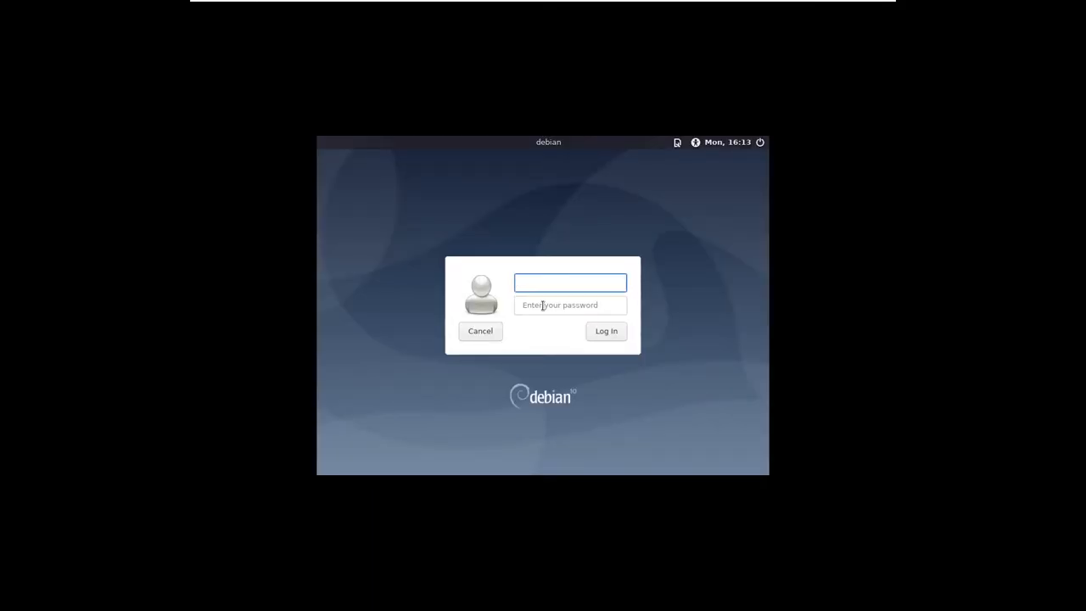
- Log in to Debian as joshua and reach the Xfce desktop
type("joshua")
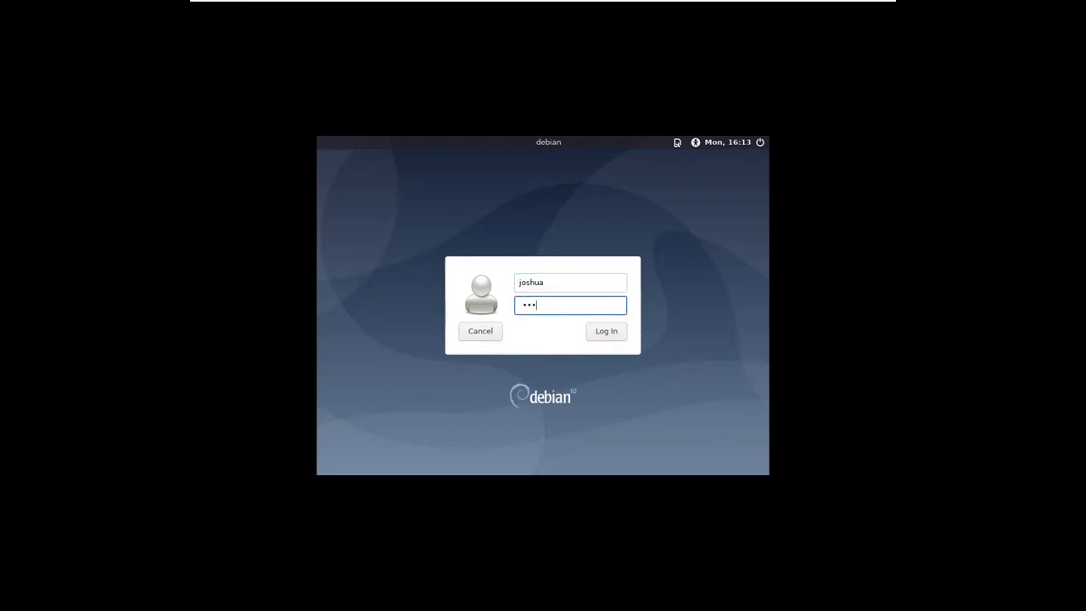
left_click(606, 331)
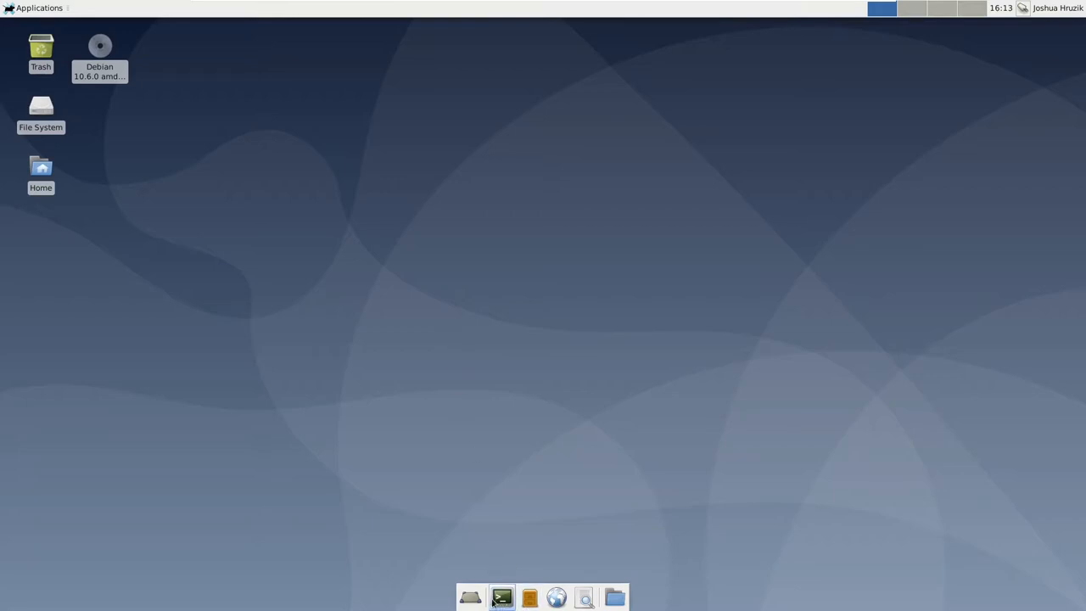
- Run sudo adduser hadoop, set its password and accept the default account details with y
left_click(501, 597)
type("sudo adduser hadoop")
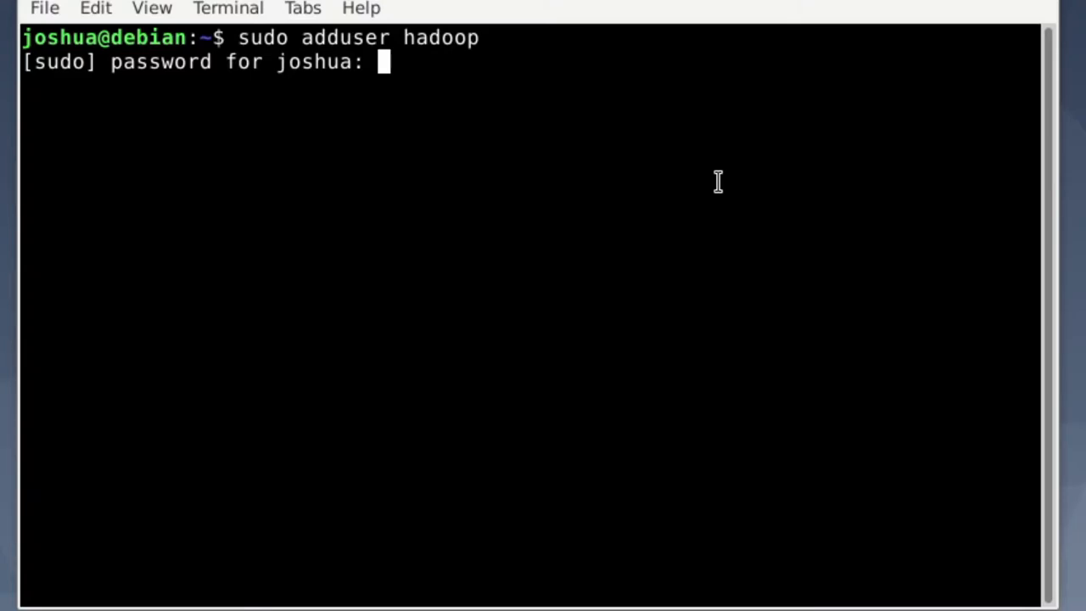
key("Return")
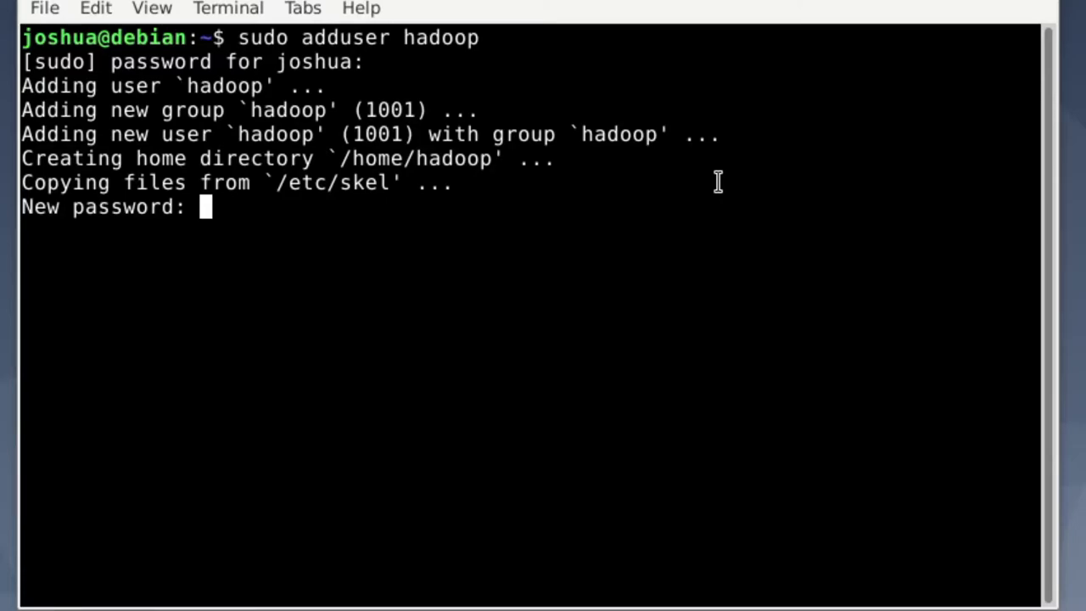
key("Enter")
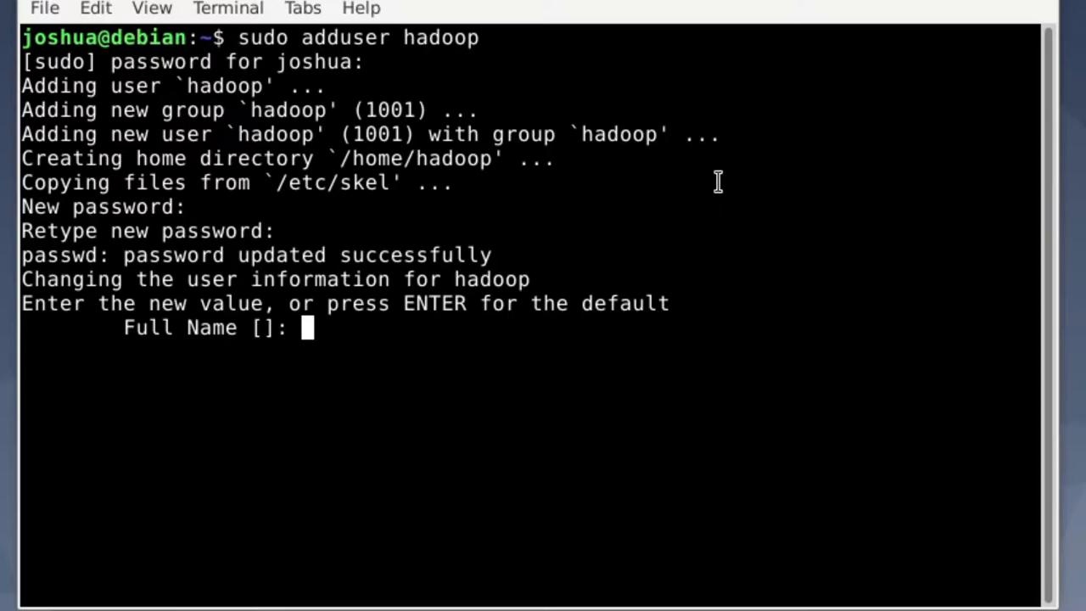
key("Return")
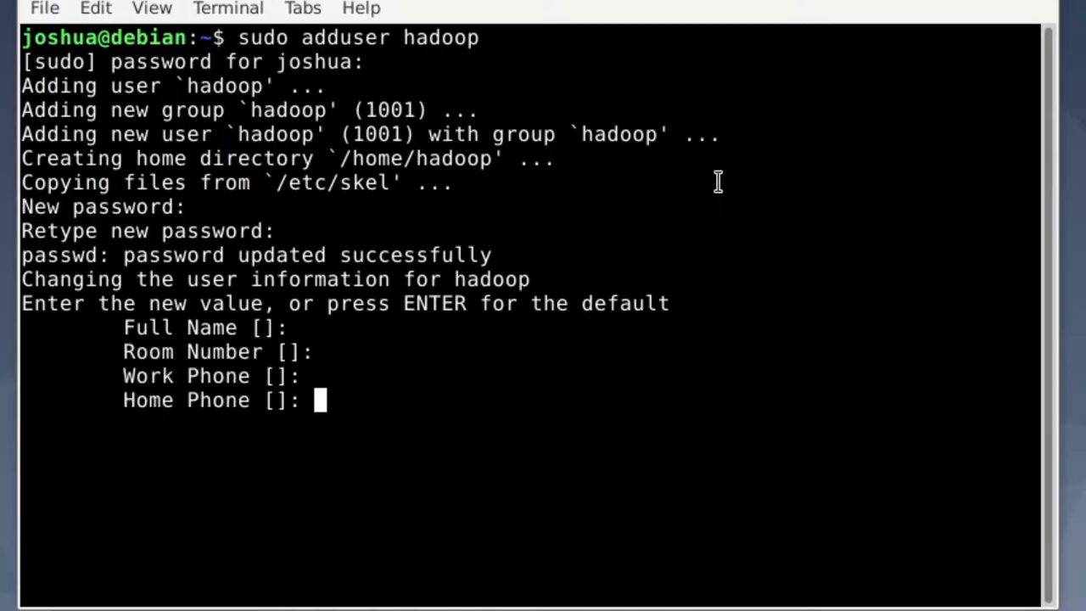
key("Return")
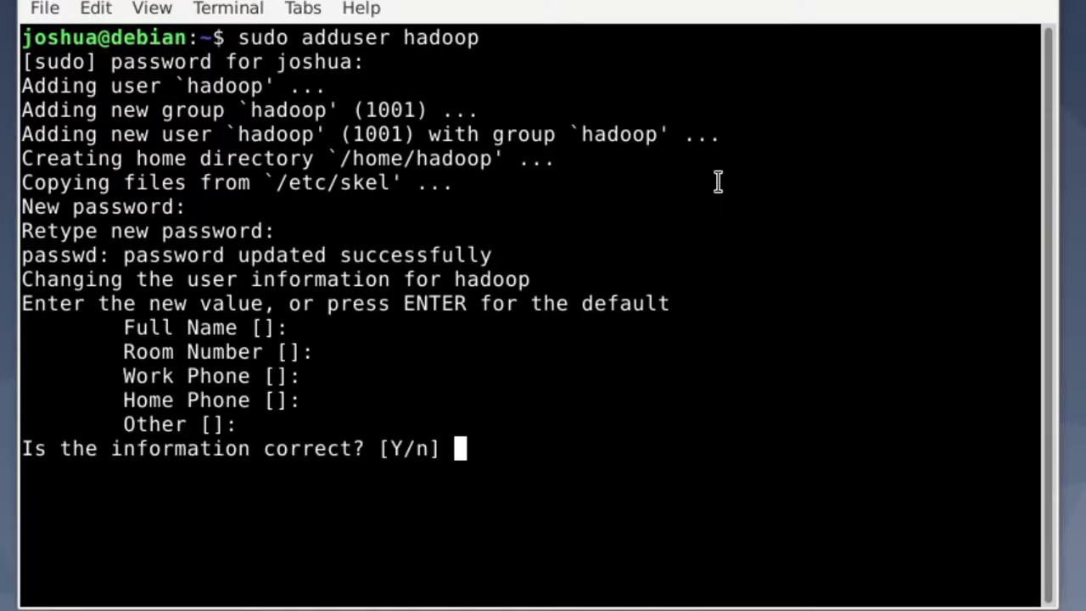
type("y")
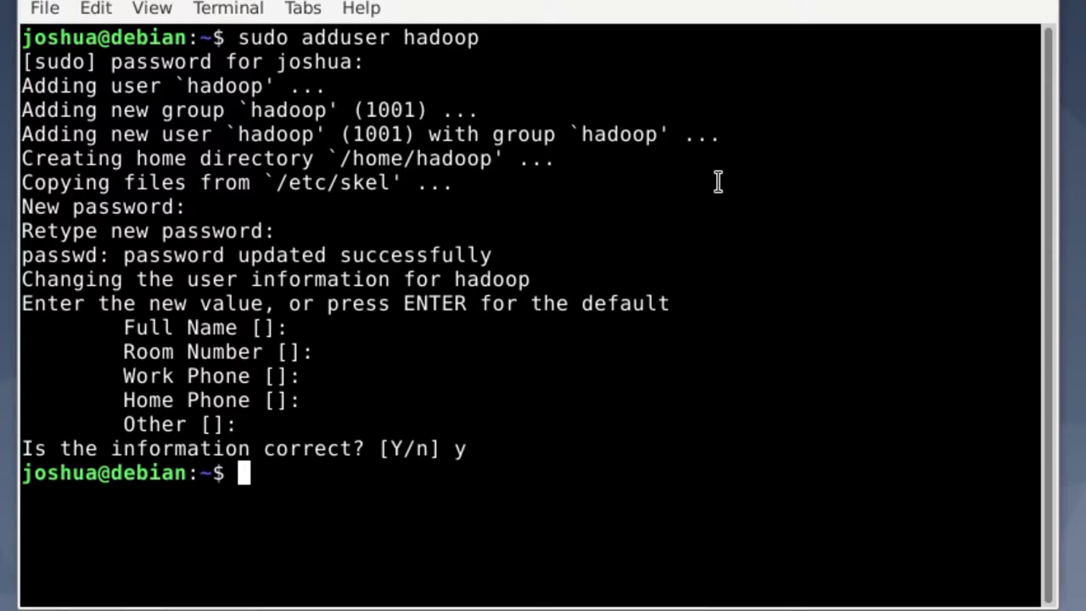
- Run su - hadoop so the prompt becomes hadoop@debian in the hadoop home directory
type("su -")
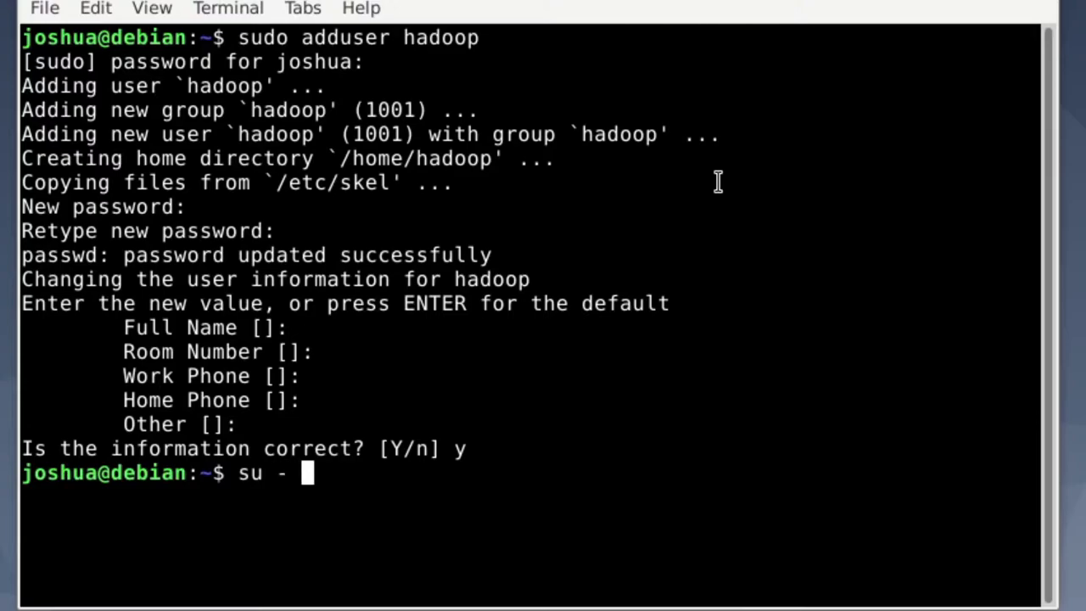
type("hadoop")
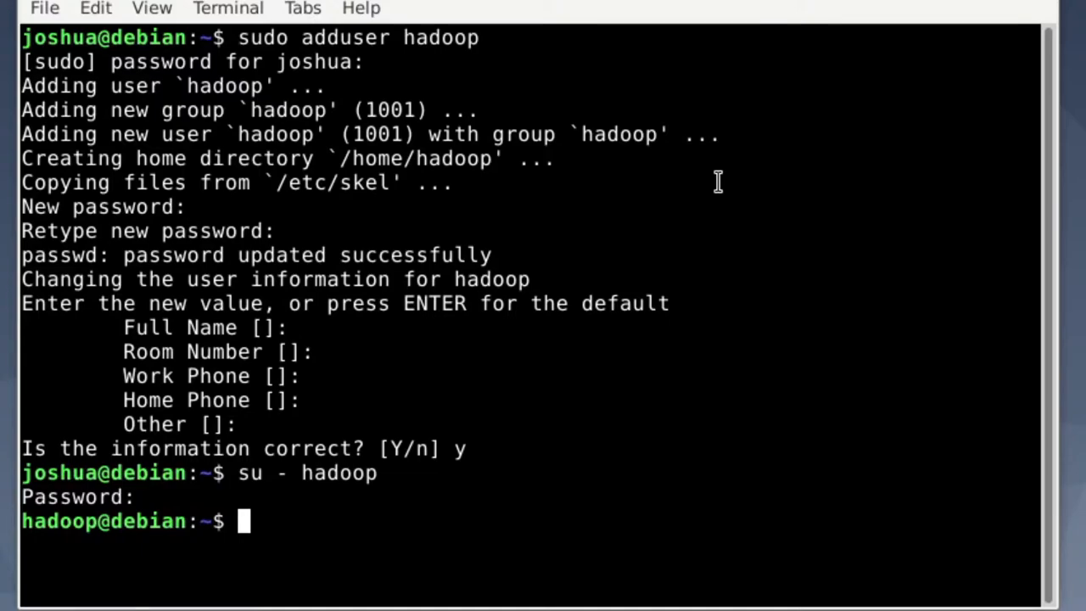
mouse_move(240, 274)
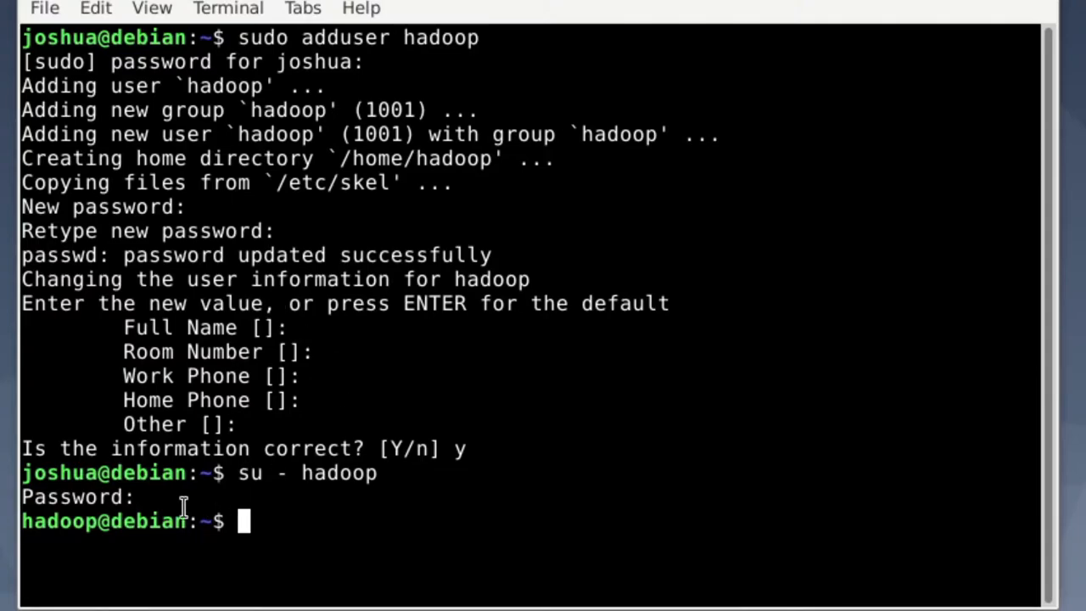
double_click(59, 521)
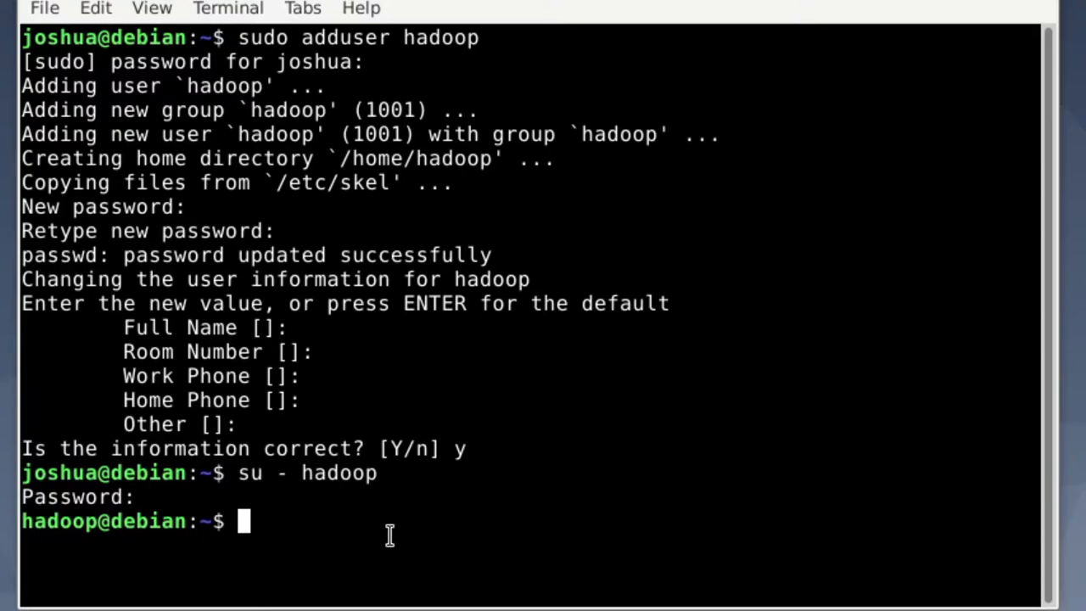
mouse_move(255, 494)
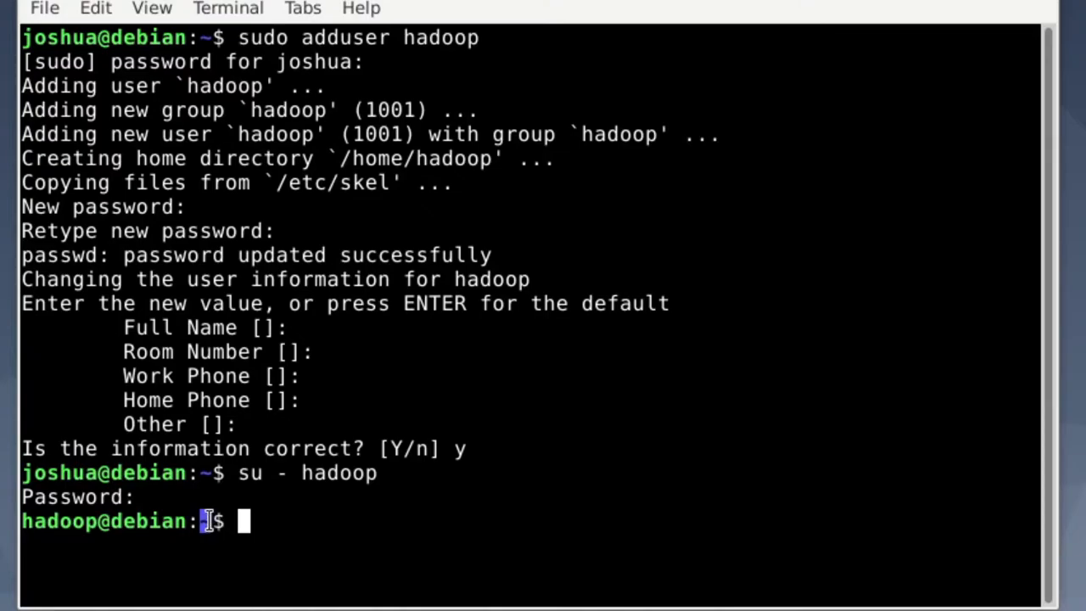
mouse_move(286, 526)
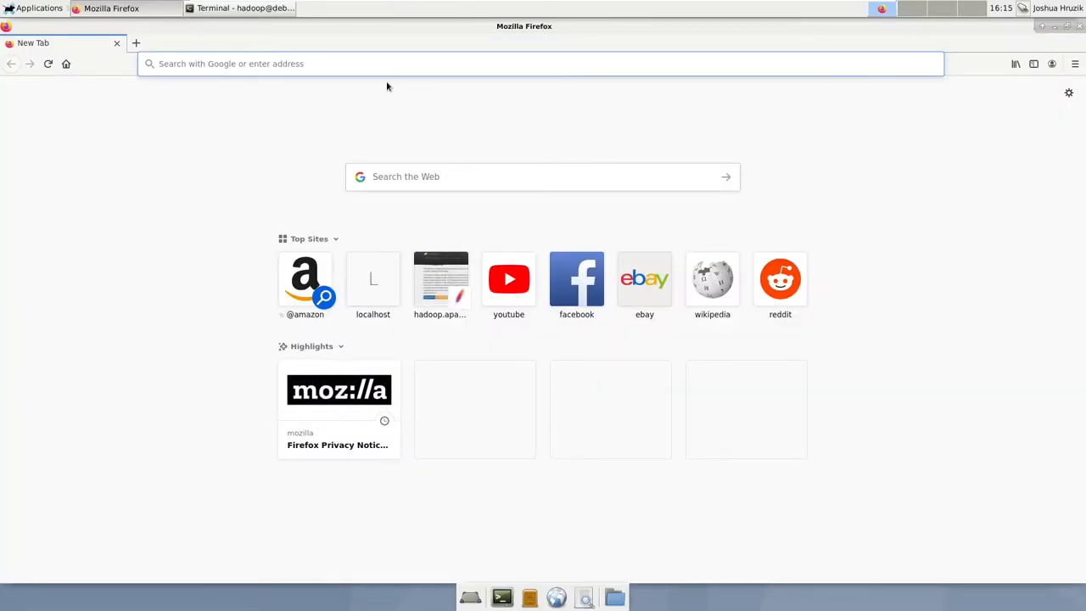
- Browse to hadoop.apache.org in Firefox
left_click(539, 64)
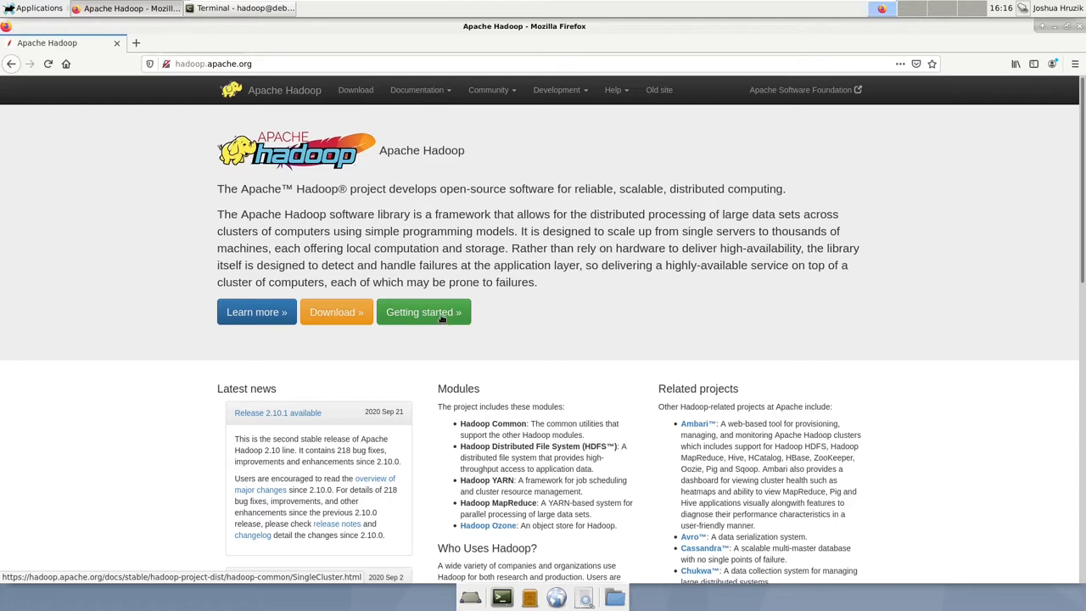
mouse_move(256, 312)
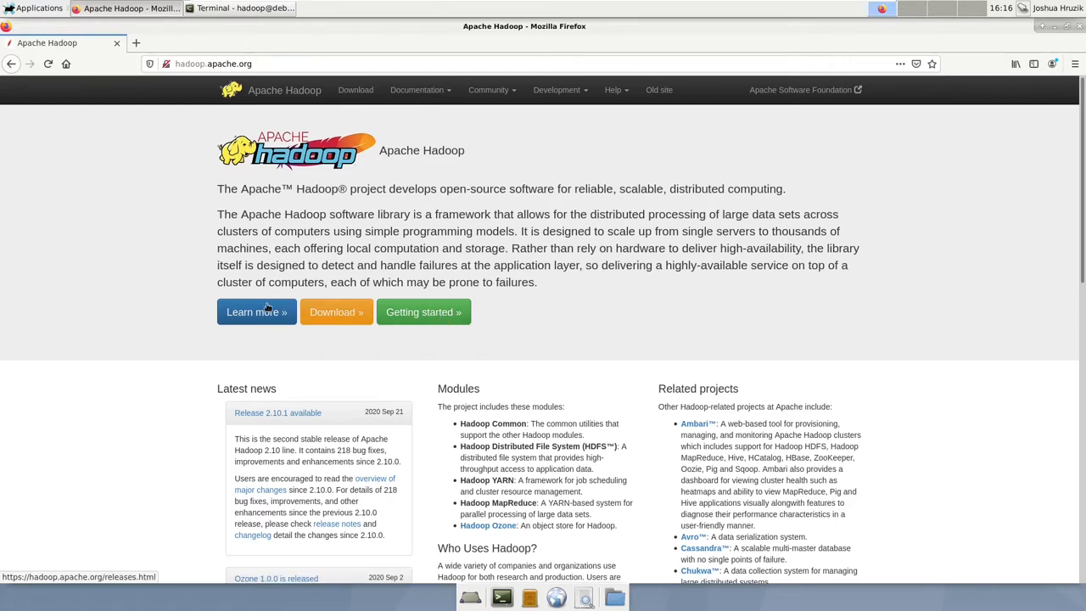
mouse_move(322, 295)
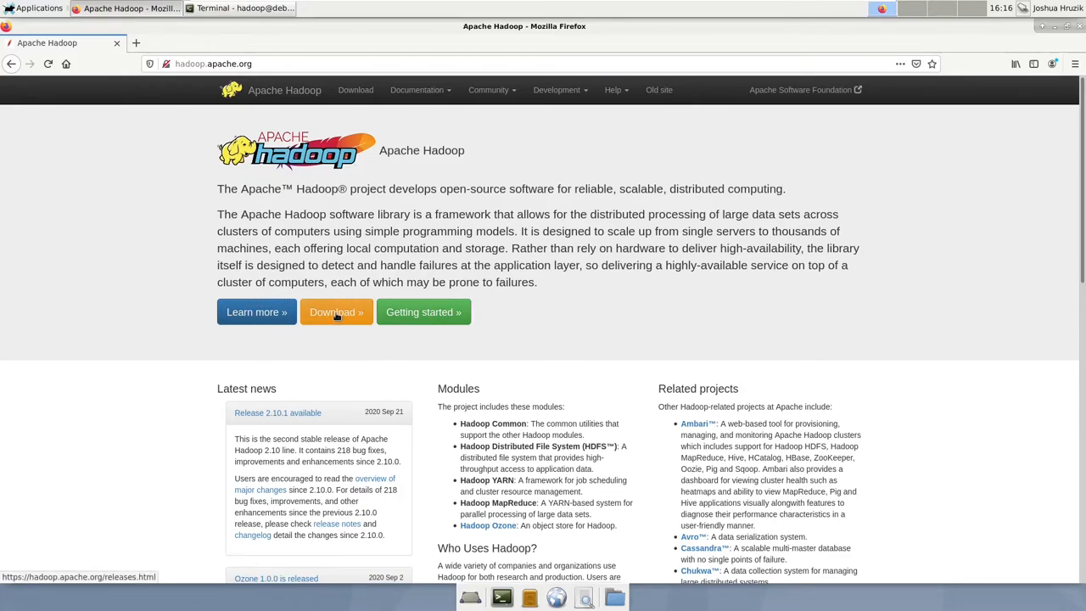
- Reach the Apache mirrors page for the Hadoop 3.3.0 binary tarball from the download page
left_click(336, 312)
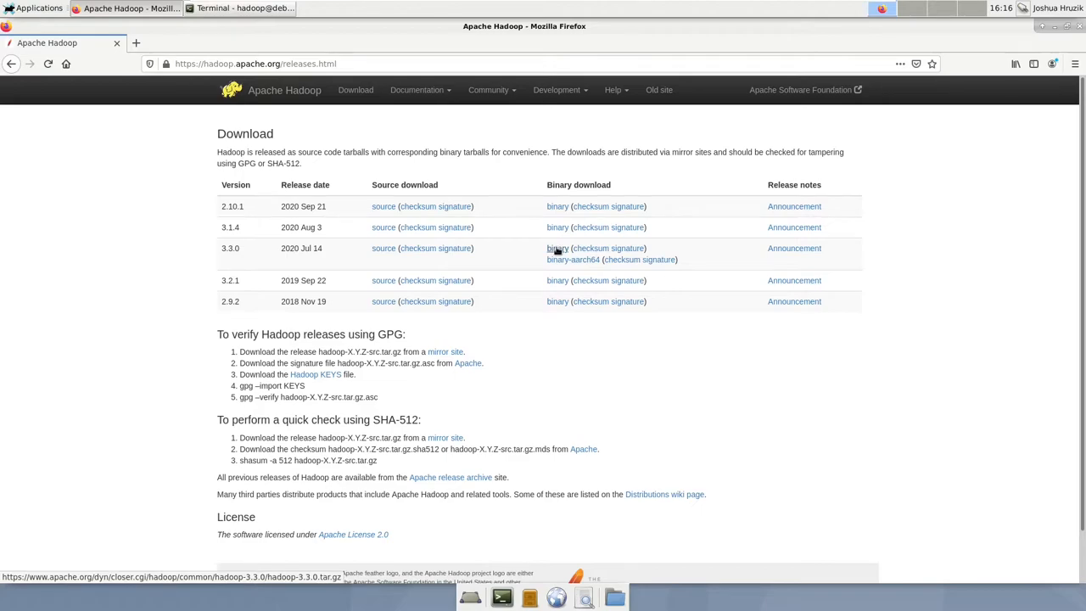
left_click(557, 247)
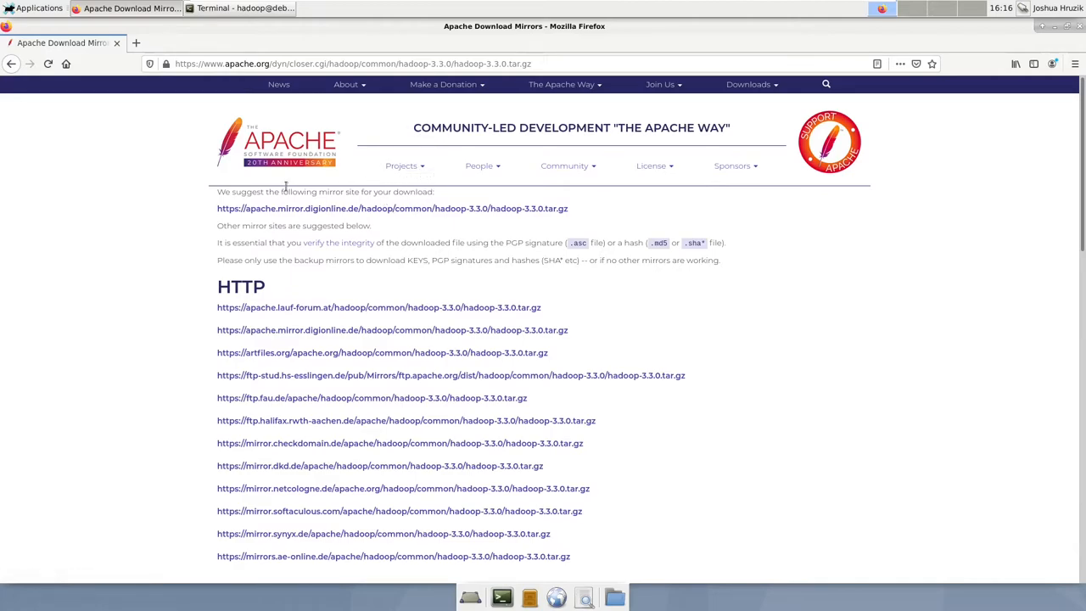
mouse_move(292, 210)
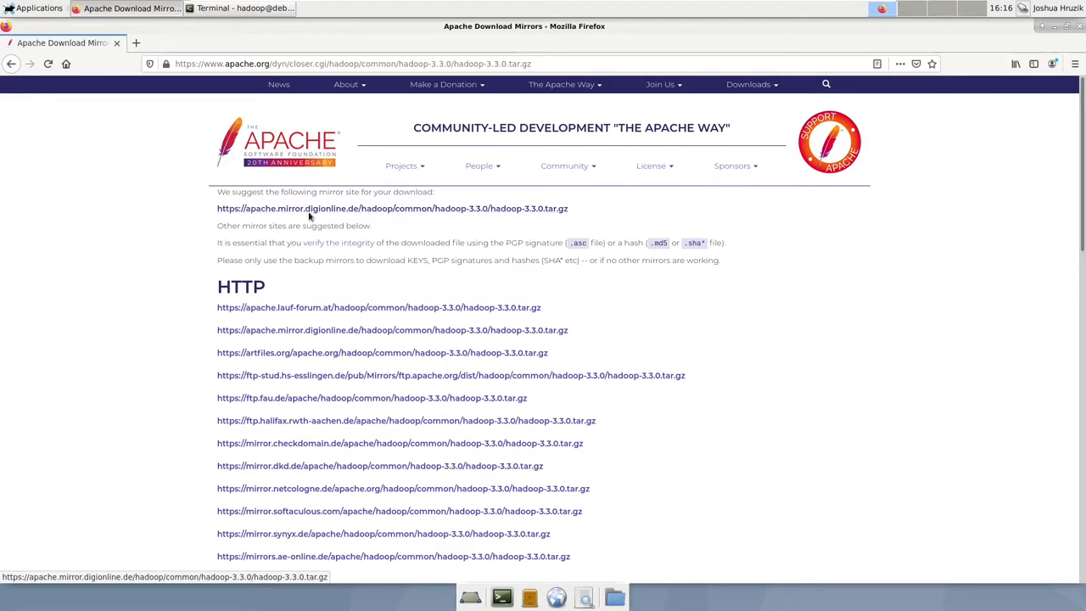
mouse_move(308, 188)
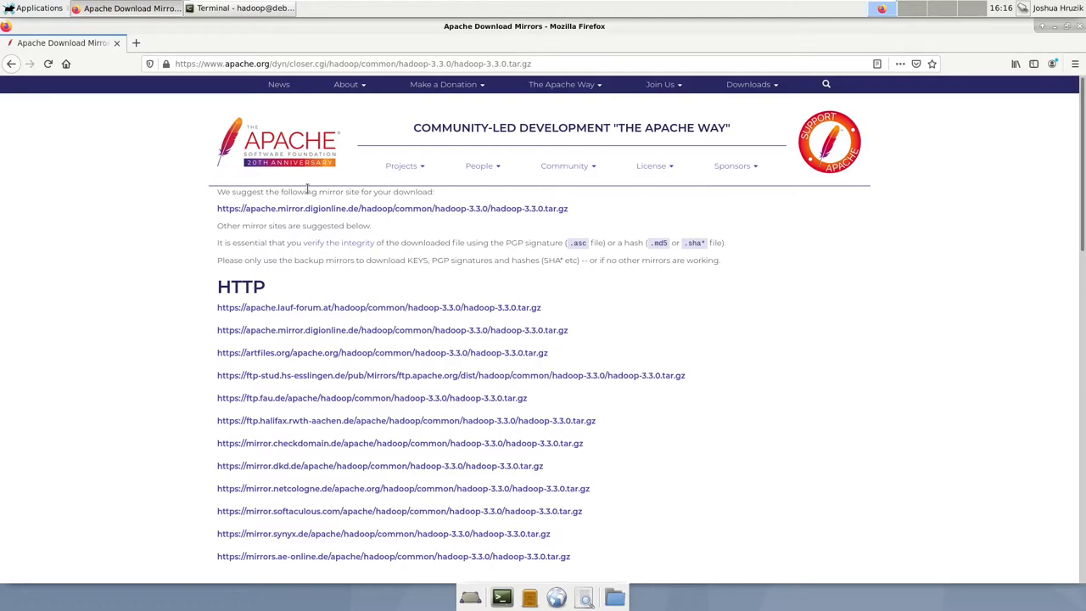
mouse_move(619, 207)
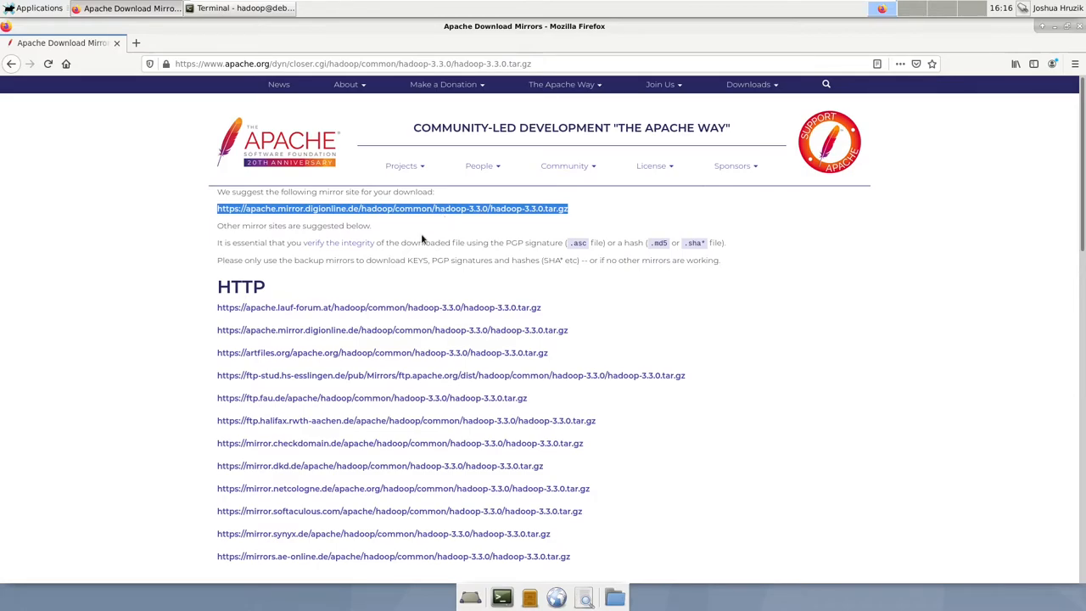
- Run wget with the mirror URL to fetch hadoop-3.3.0.tar.gz into the home directory
left_click(244, 6)
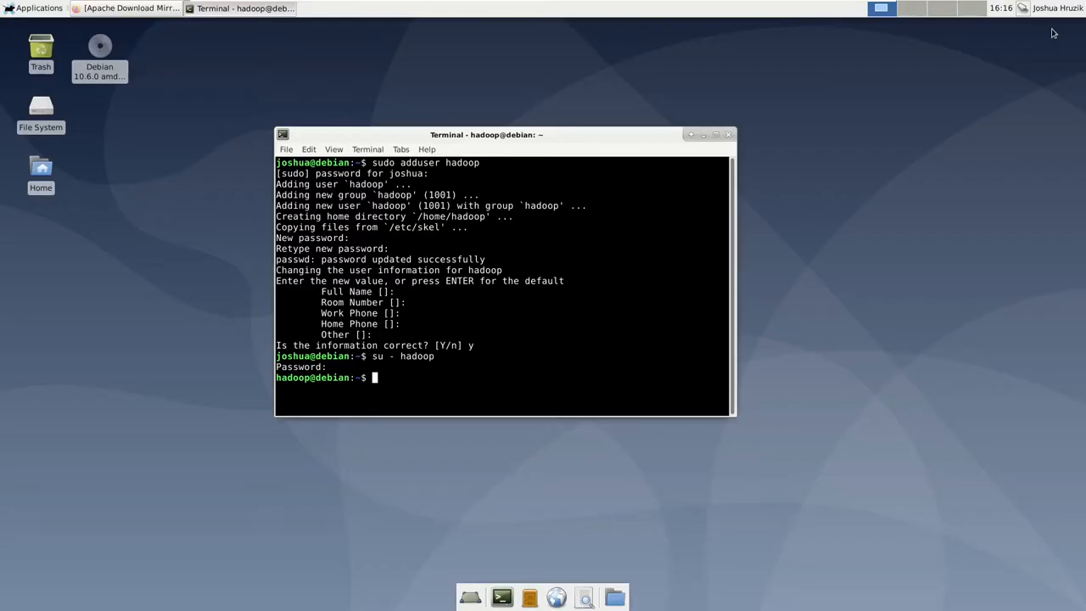
left_click(716, 134)
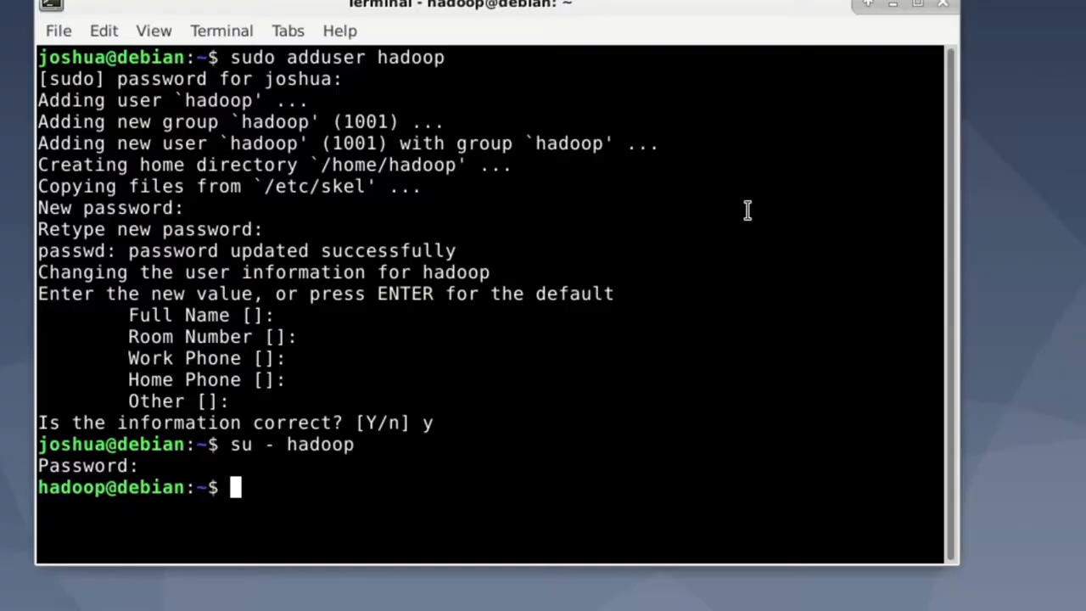
mouse_move(617, 261)
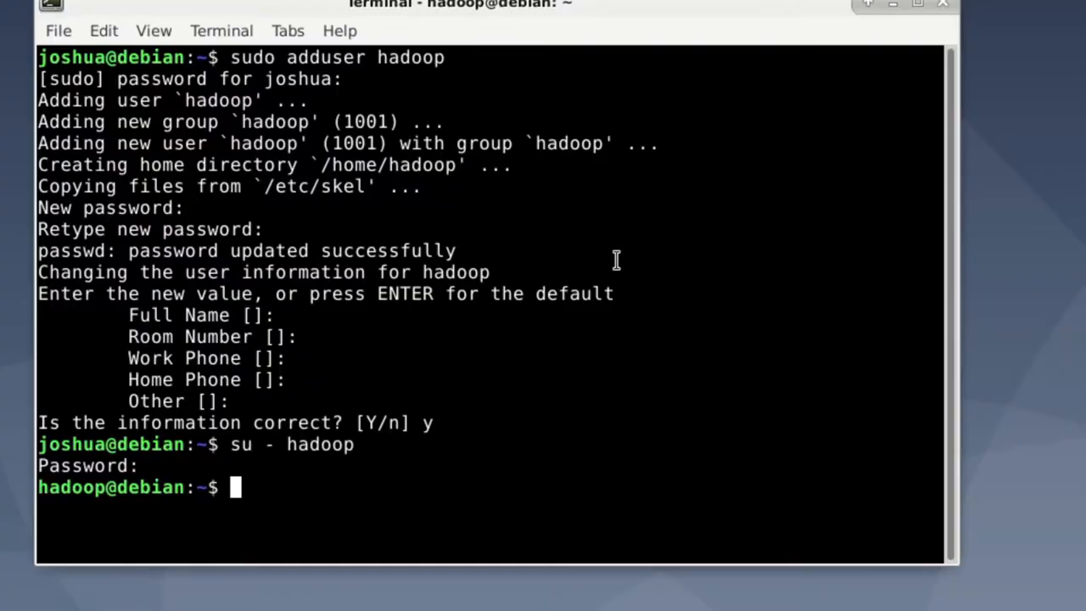
mouse_move(258, 329)
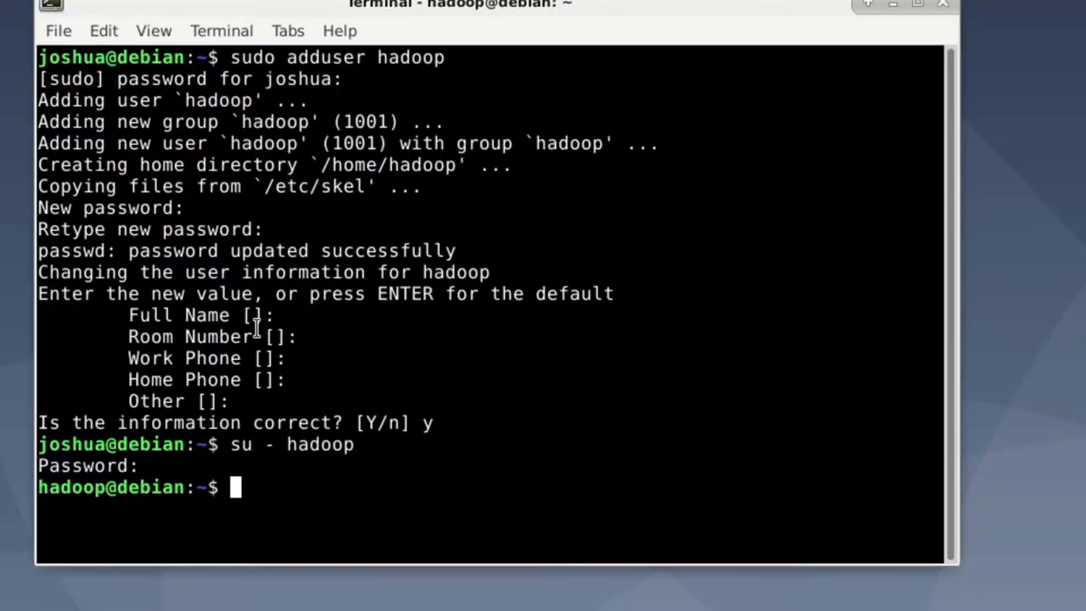
mouse_move(567, 490)
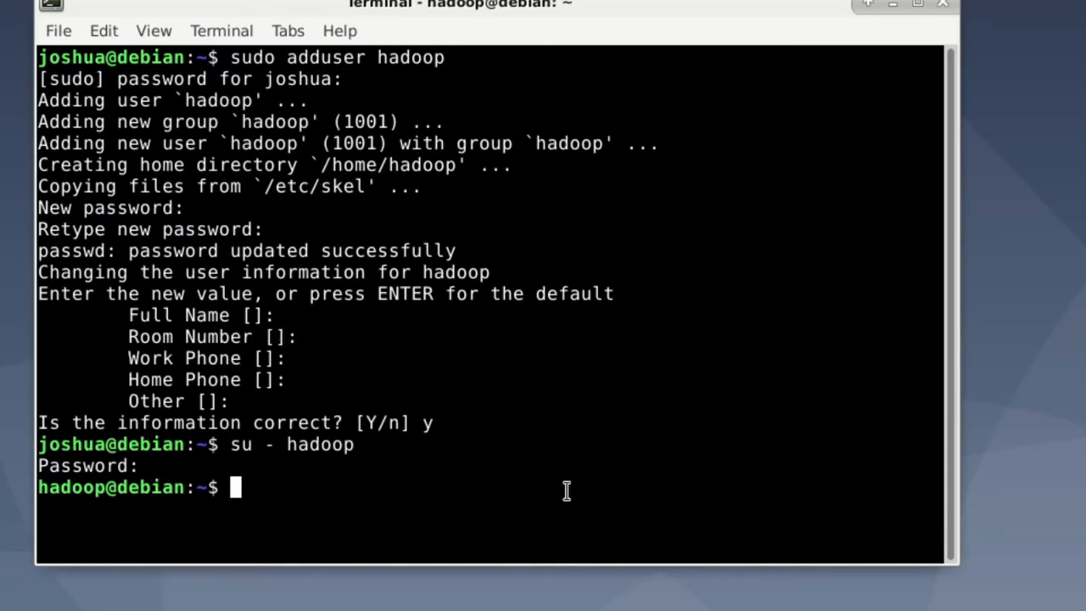
type("w")
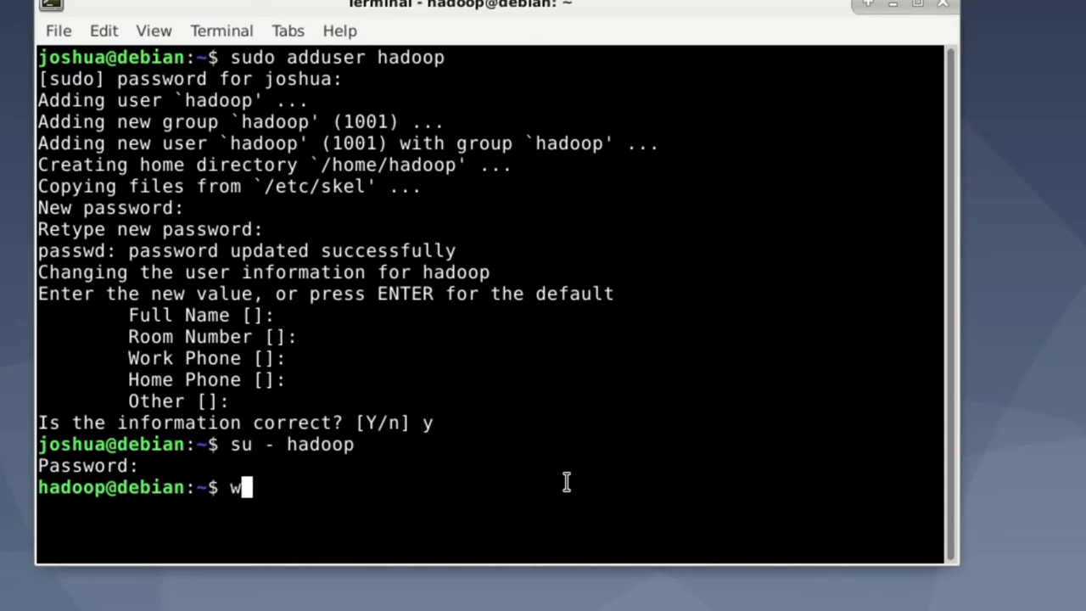
type("get")
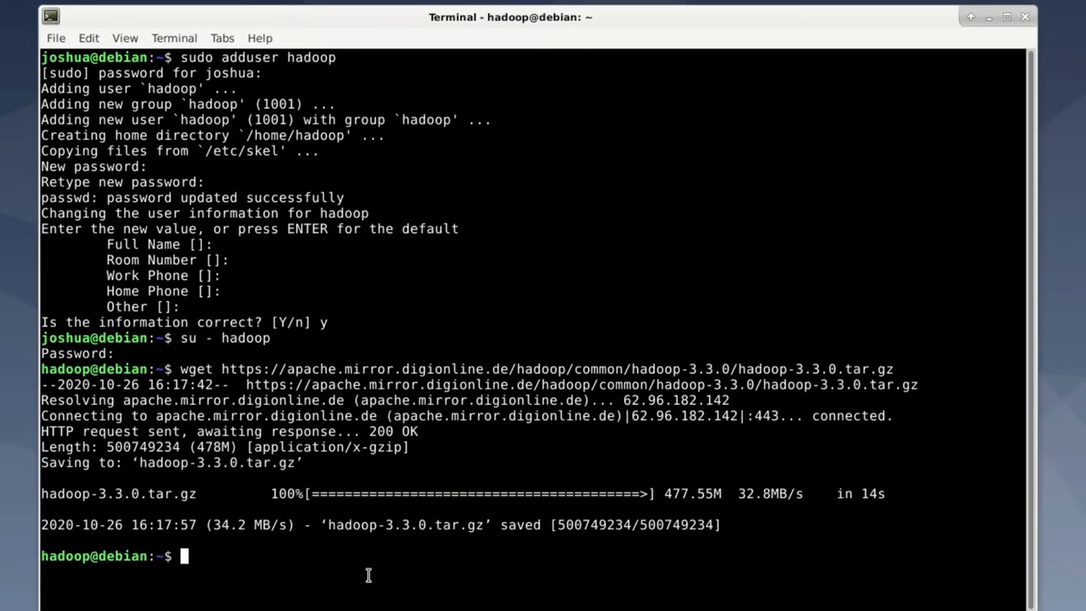
- List the home directory, then extract the archive with tar -xzf hadoop-3.3.0.tar.gz
type("ls")
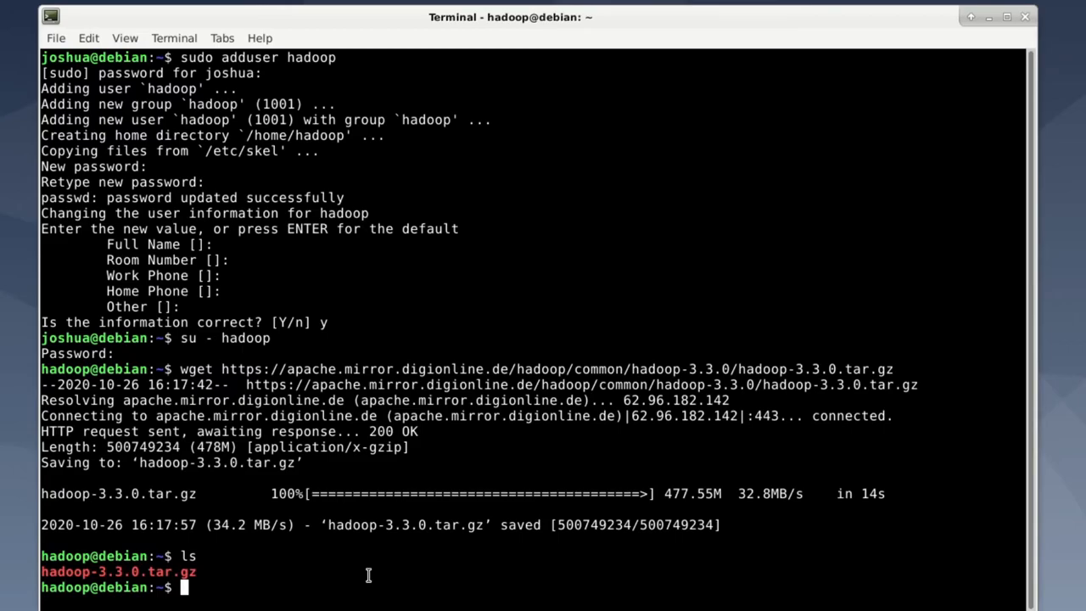
type("tar")
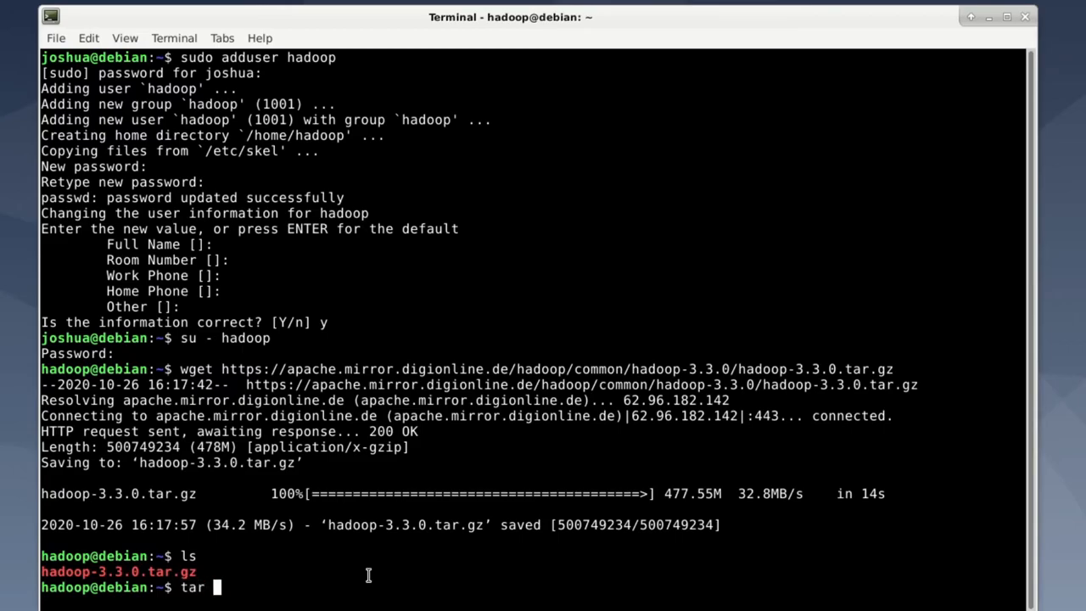
type("-x")
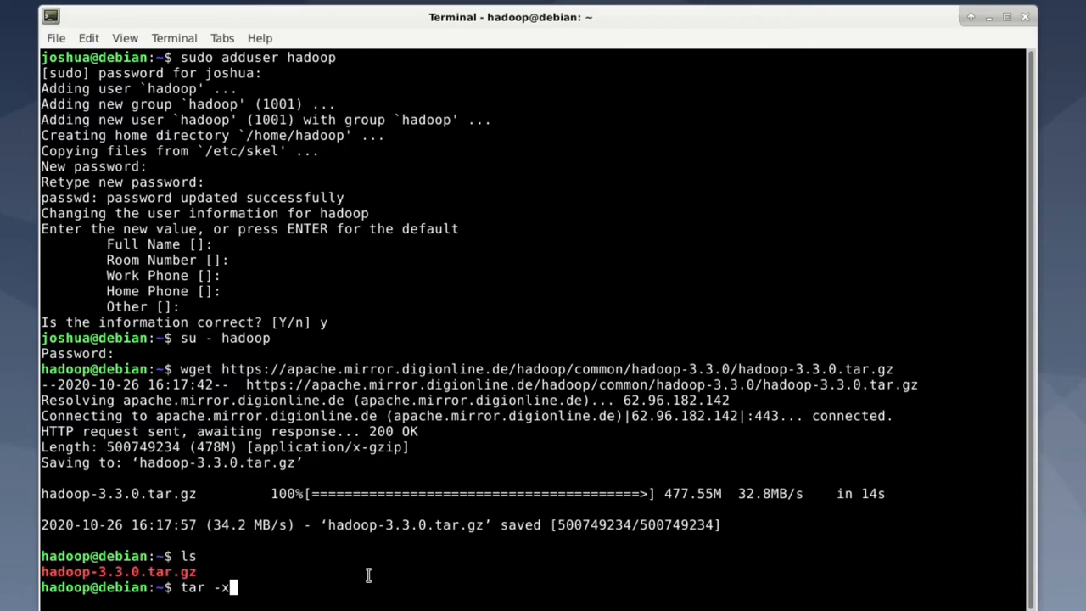
type("zf")
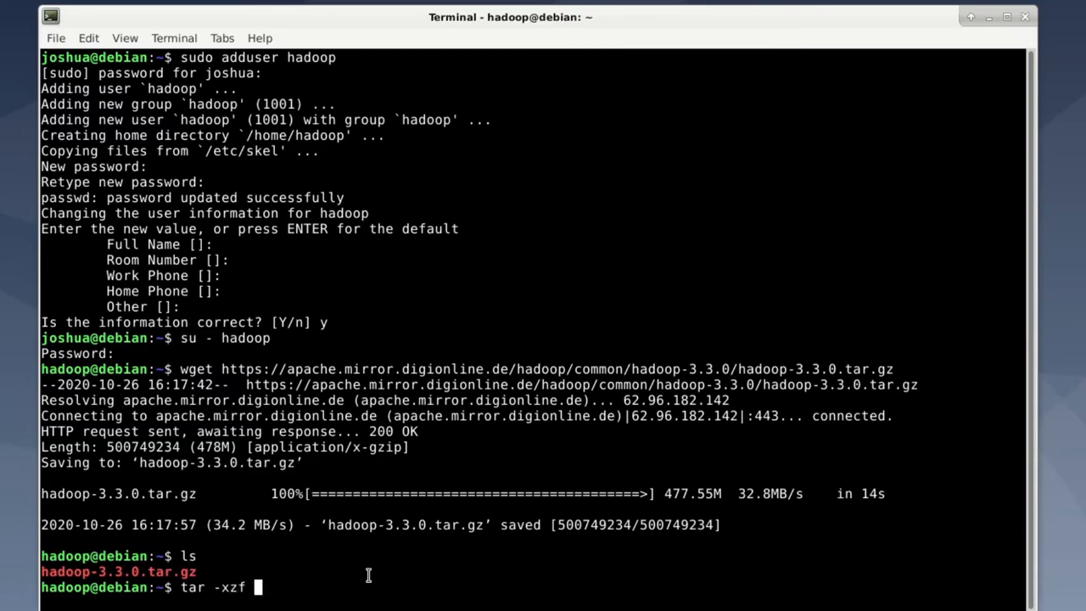
type("hadoop-3.3.0.tar.gz")
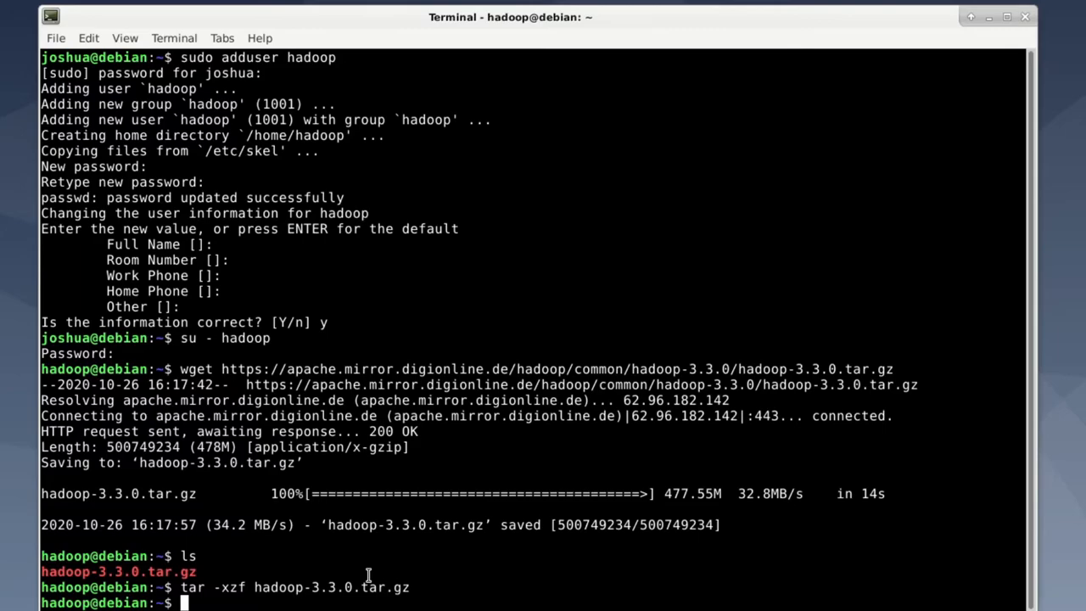
mouse_move(353, 540)
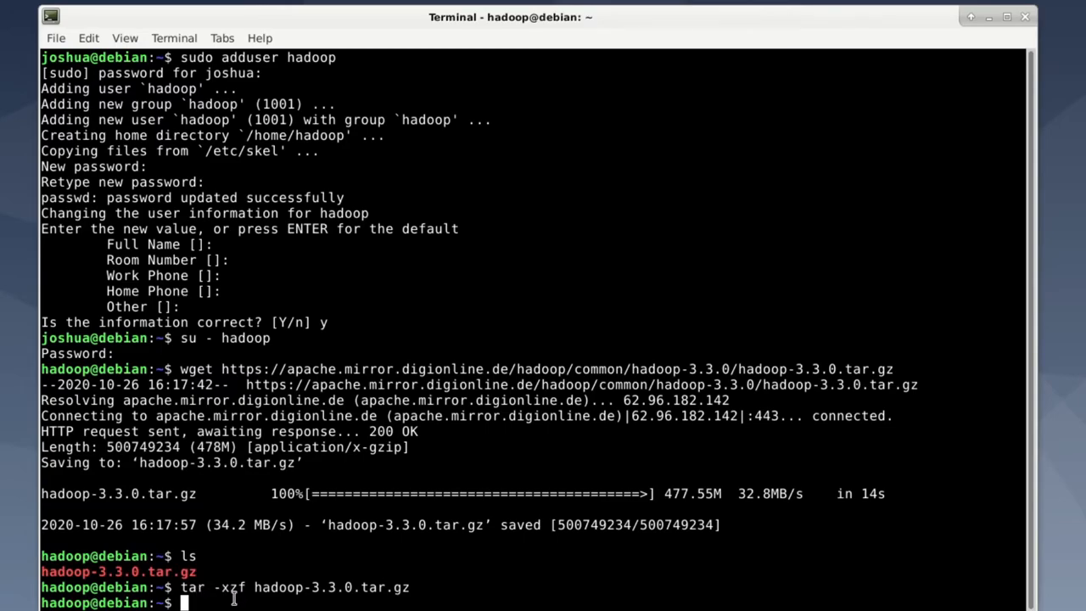
mouse_move(219, 603)
type("ls")
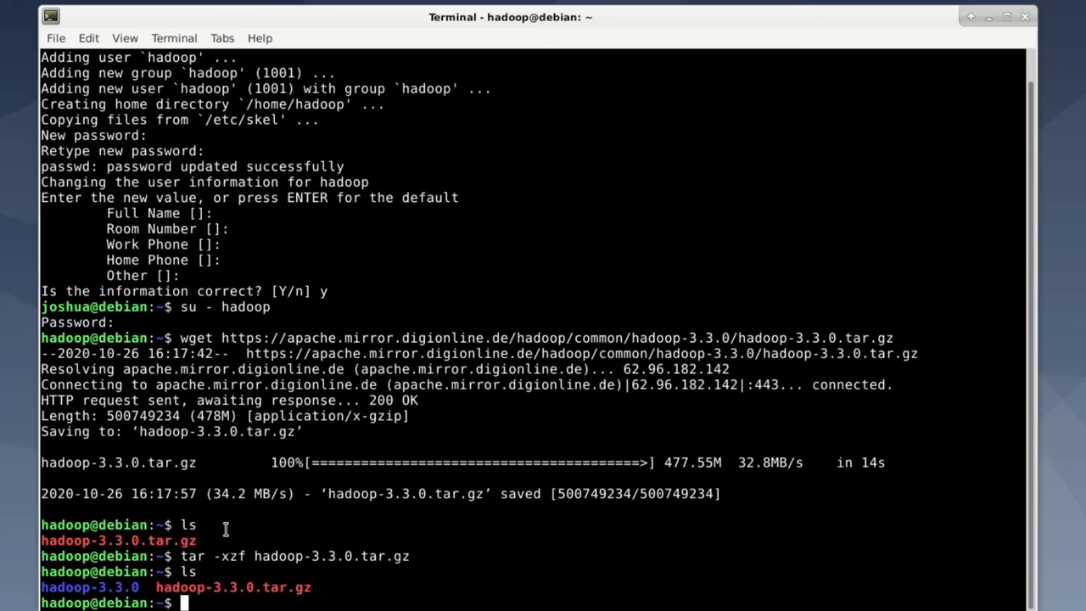
- Remove the downloaded hadoop-3.3.0.tar.gz with rm after confirming the extracted folder
type("rm")
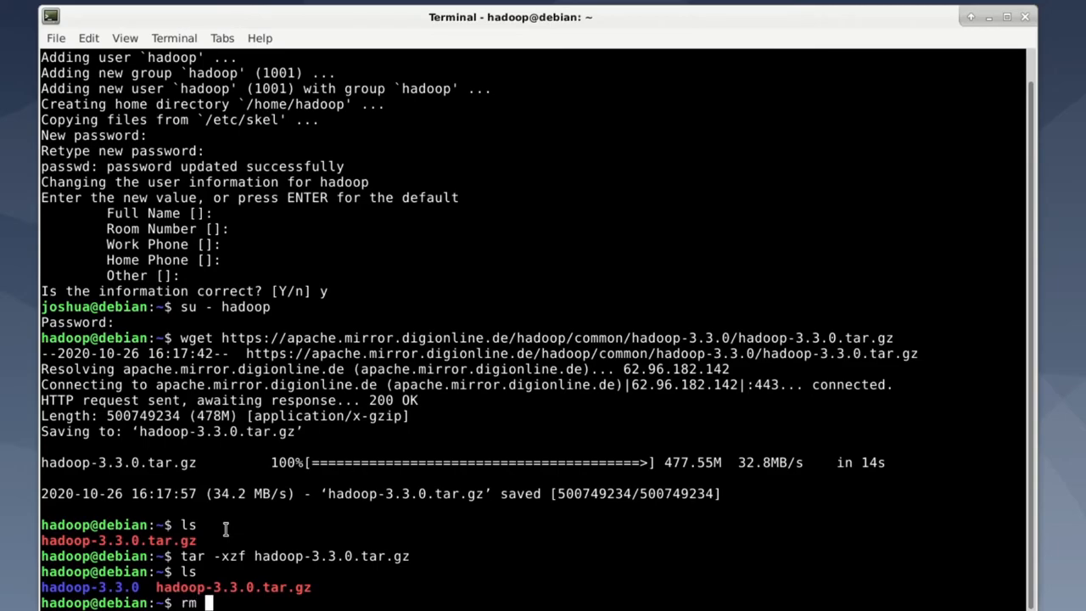
type("hadoop-3.3.0.tar.gz")
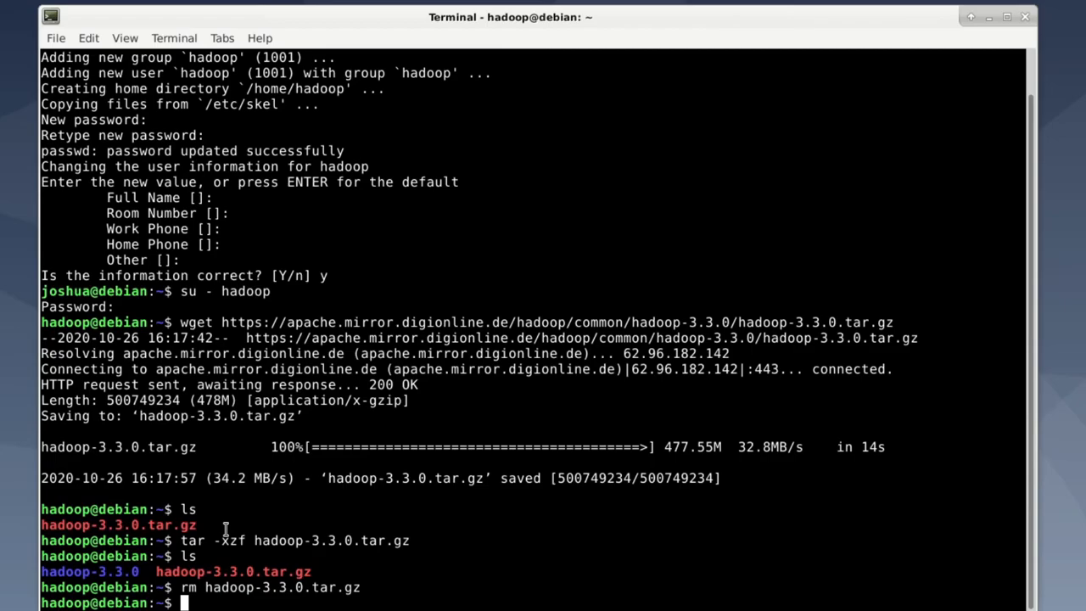
- Change into hadoop-3.3.0/sbin, list its scripts and enter ./start-dfs.sh at the prompt
type("cd hadoop-3.3.0/sbin/")
type("ls")
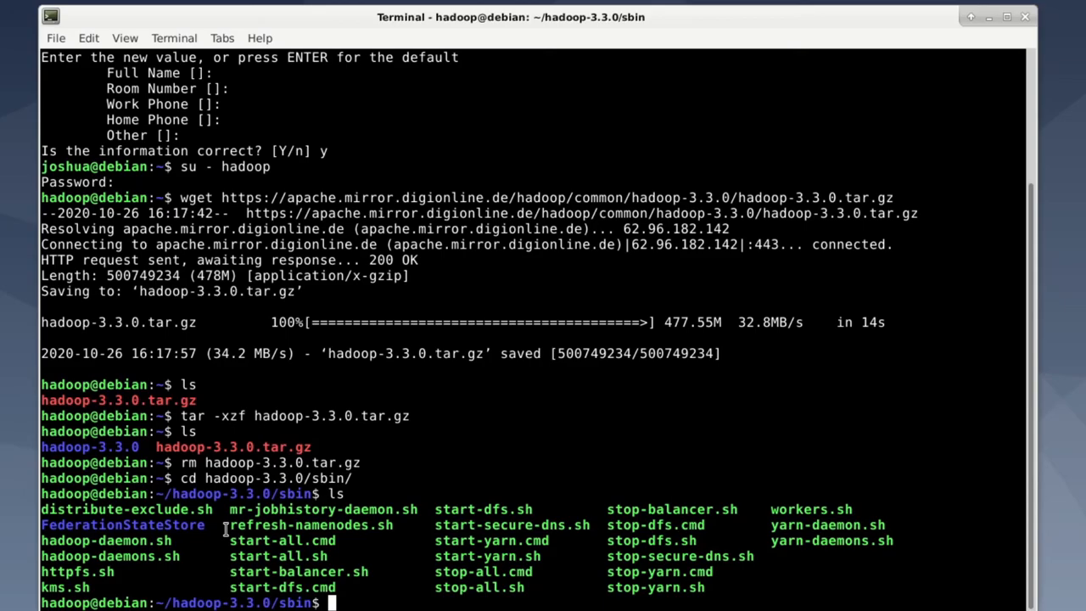
type("./start-")
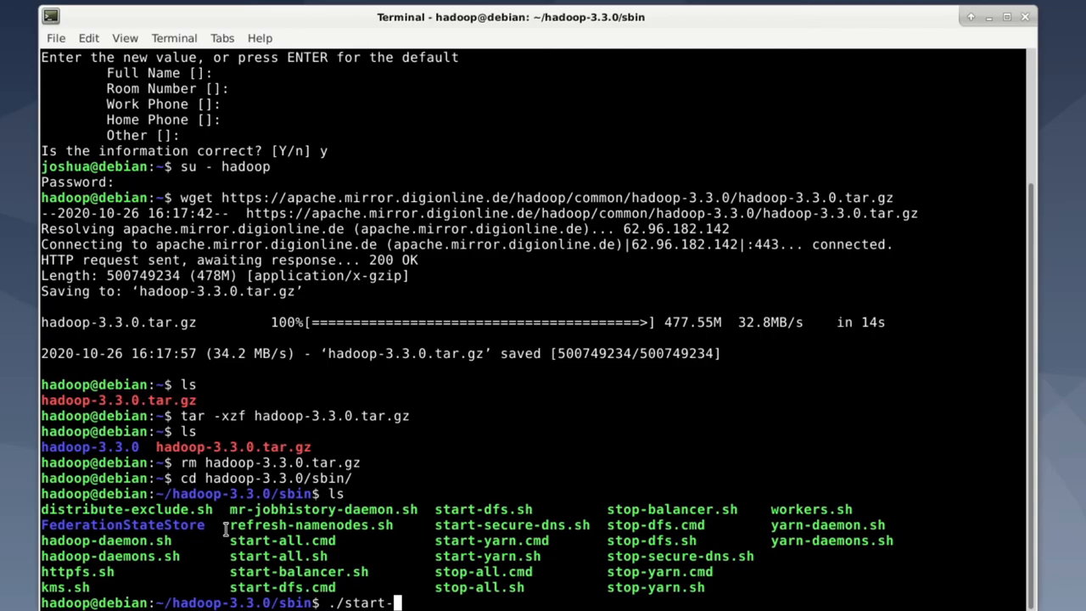
type("dfs.sh")
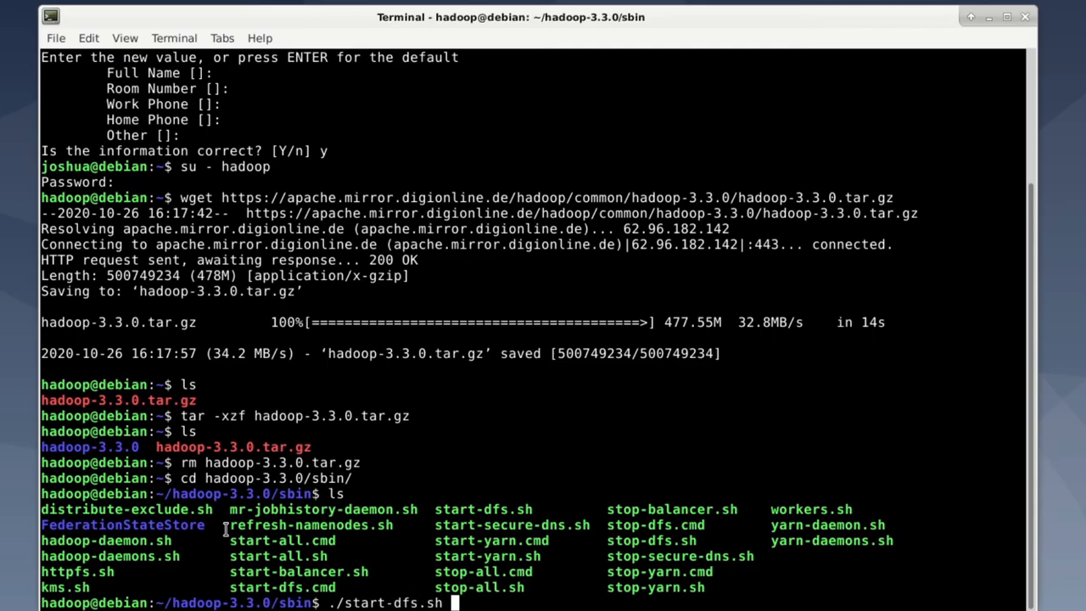